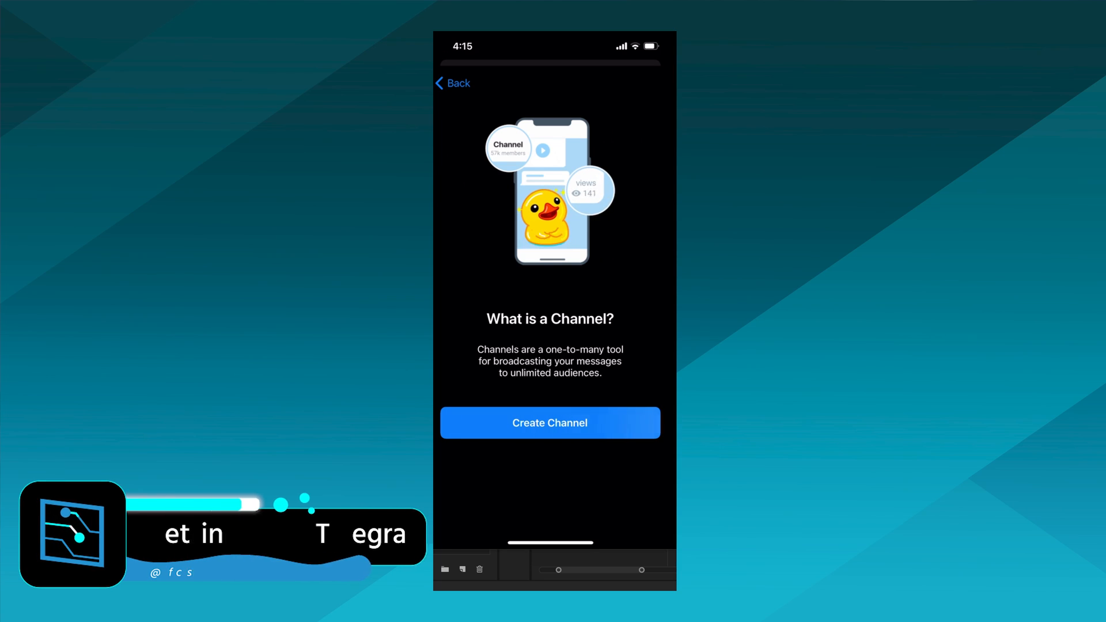
Show The Test Group channel's live stream options and the Stream With server URL and key.
{"action": "left_click", "coordinate": [452, 83]}
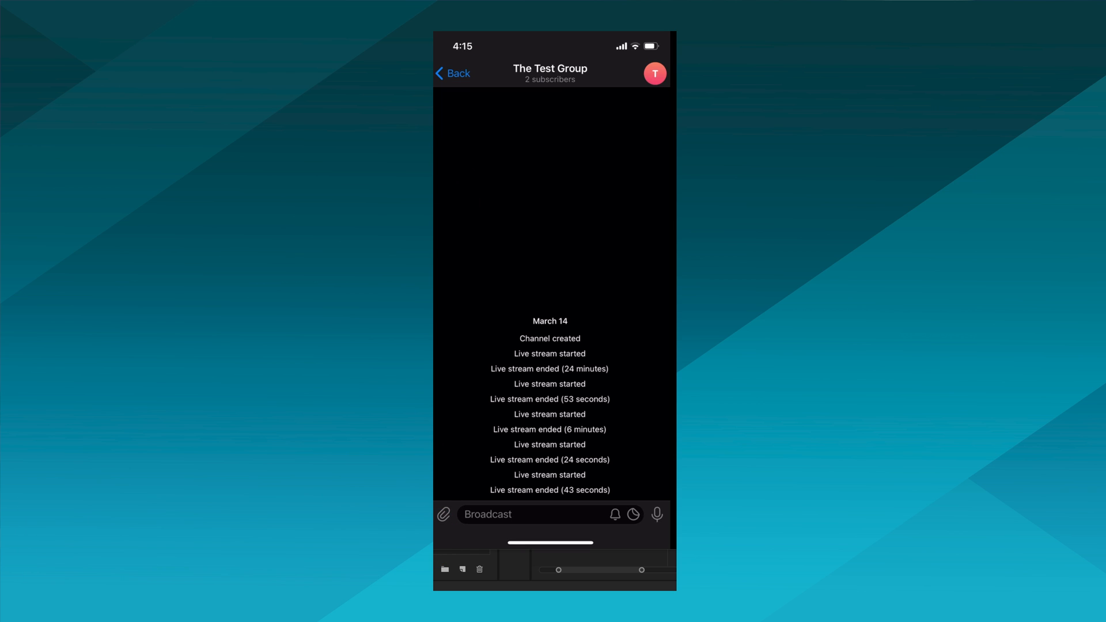
{"action": "left_click", "coordinate": [549, 69]}
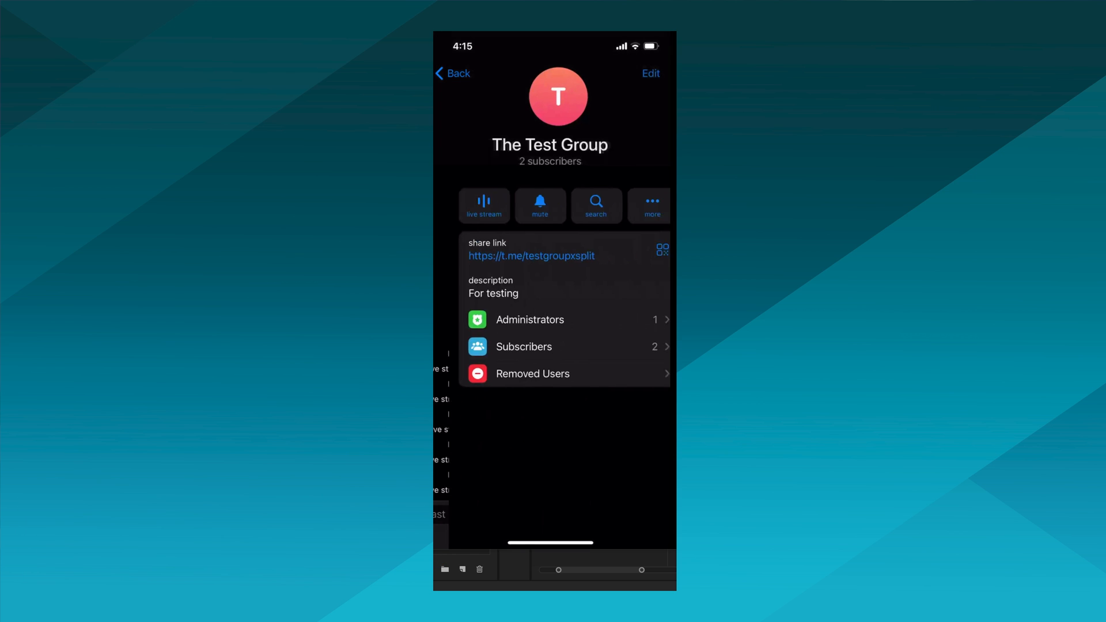
{"action": "left_click", "coordinate": [483, 205]}
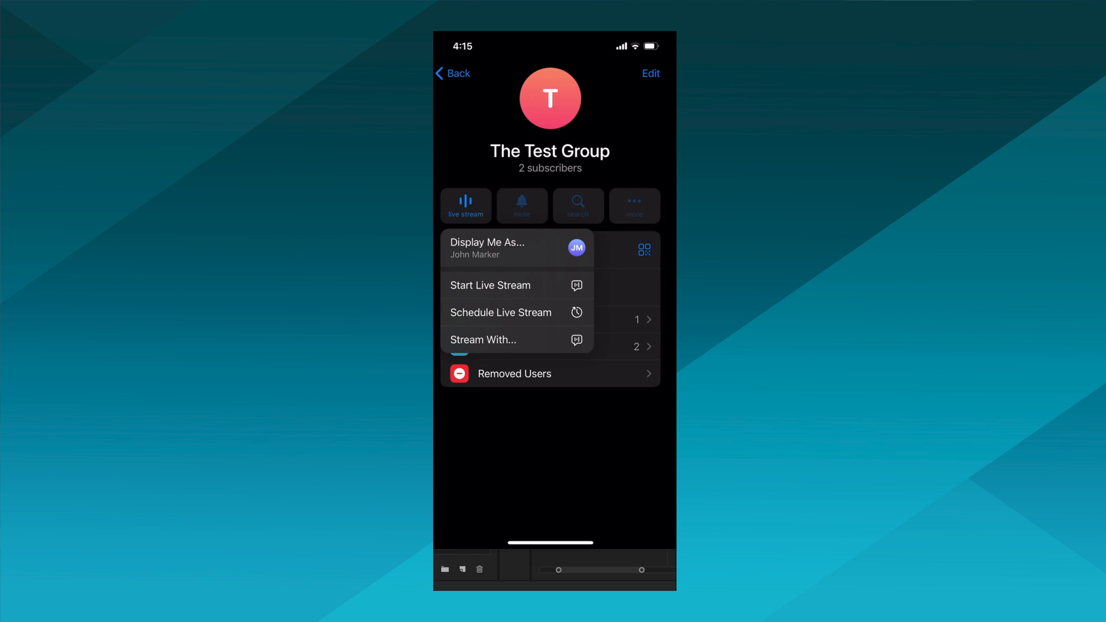
{"action": "left_click", "coordinate": [482, 338]}
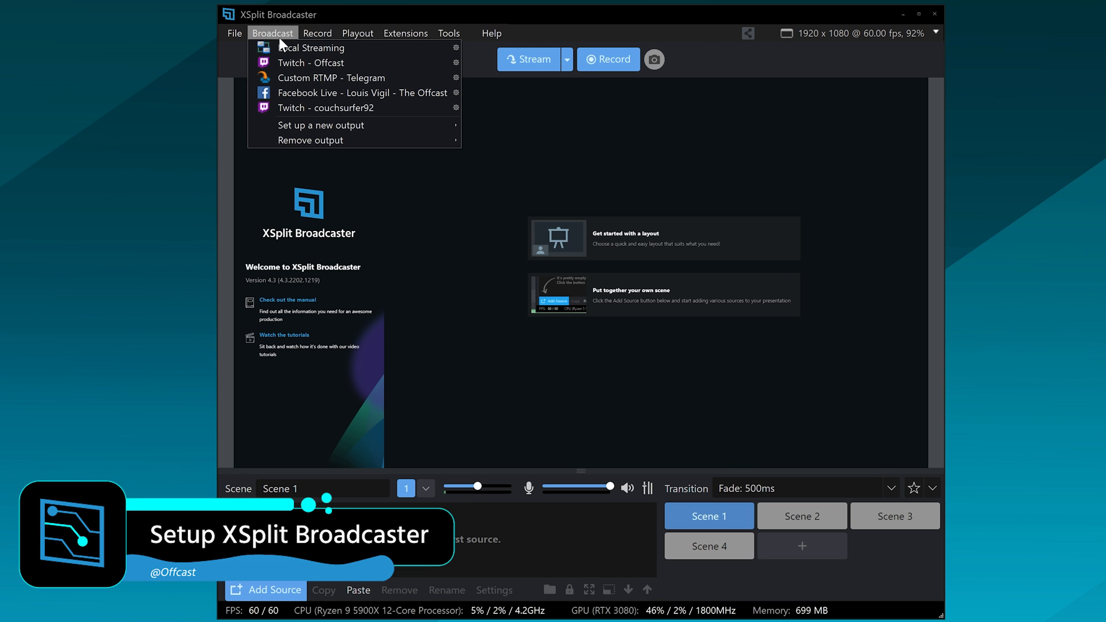
{"action": "mouse_move", "coordinate": [333, 140]}
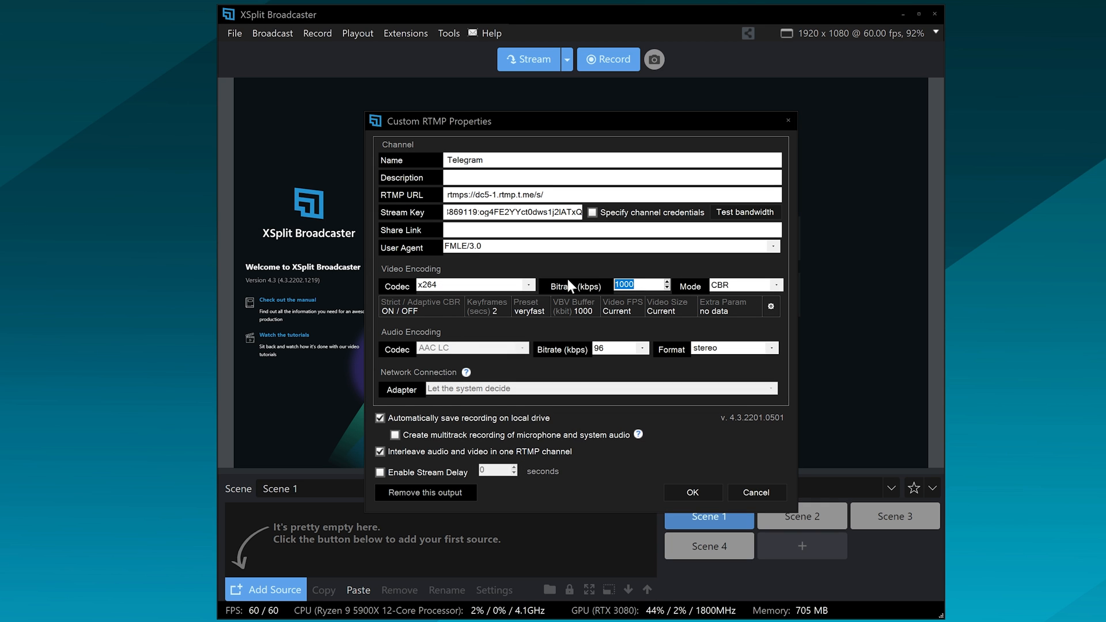
Give the Telegram custom RTMP output a 4000 kbps bitrate and start streaming WFH Cast to the channel.
{"action": "type", "text": "4000"}
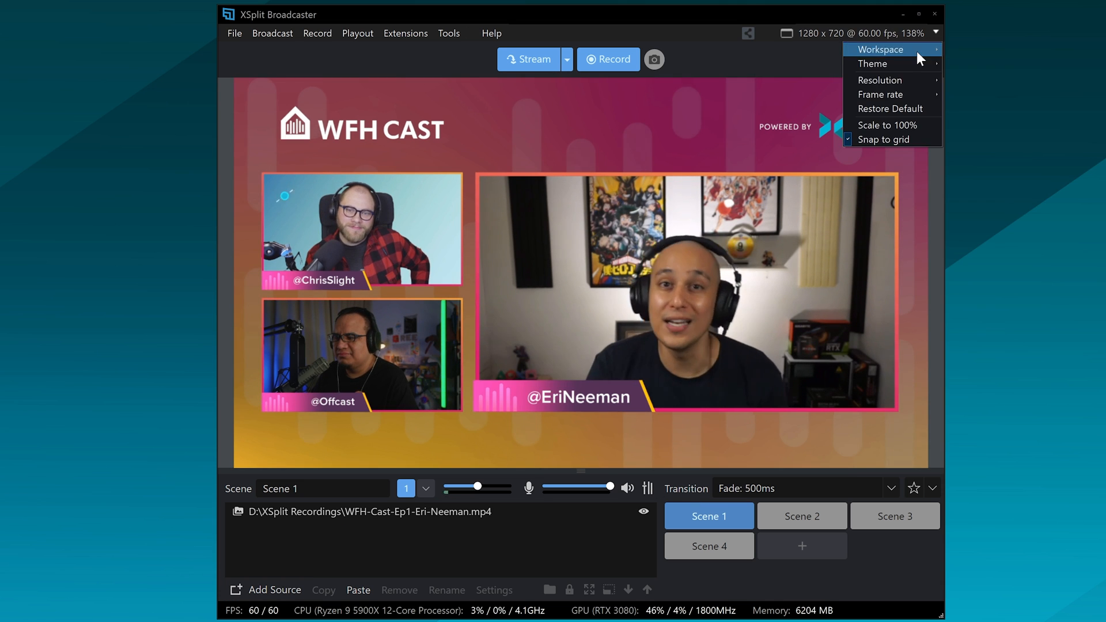
{"action": "left_click", "coordinate": [528, 59]}
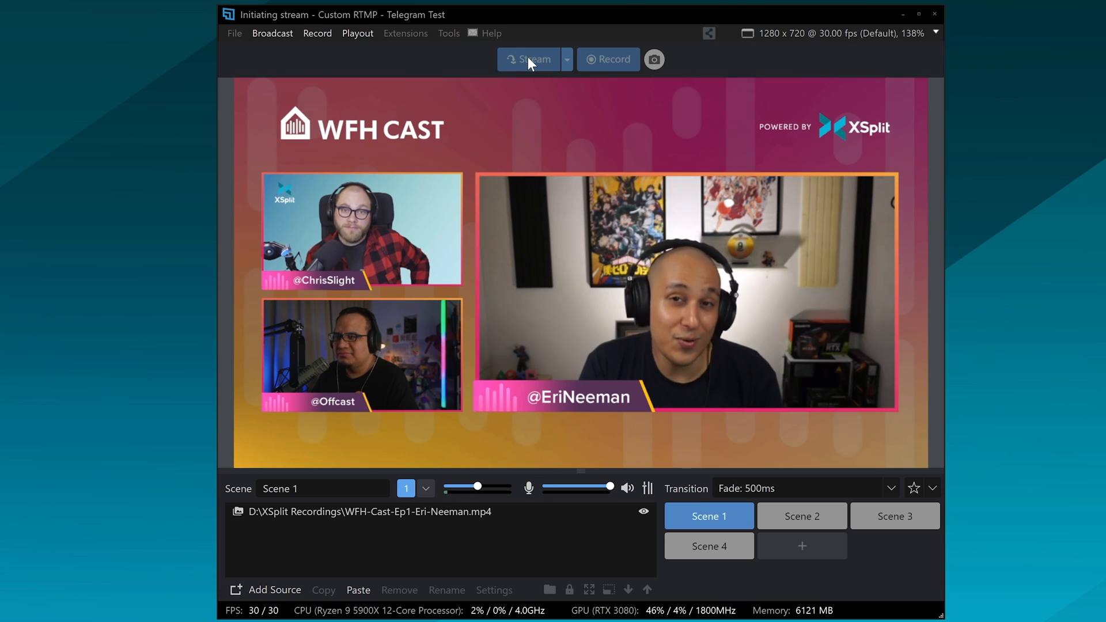
{"action": "left_click", "coordinate": [528, 60]}
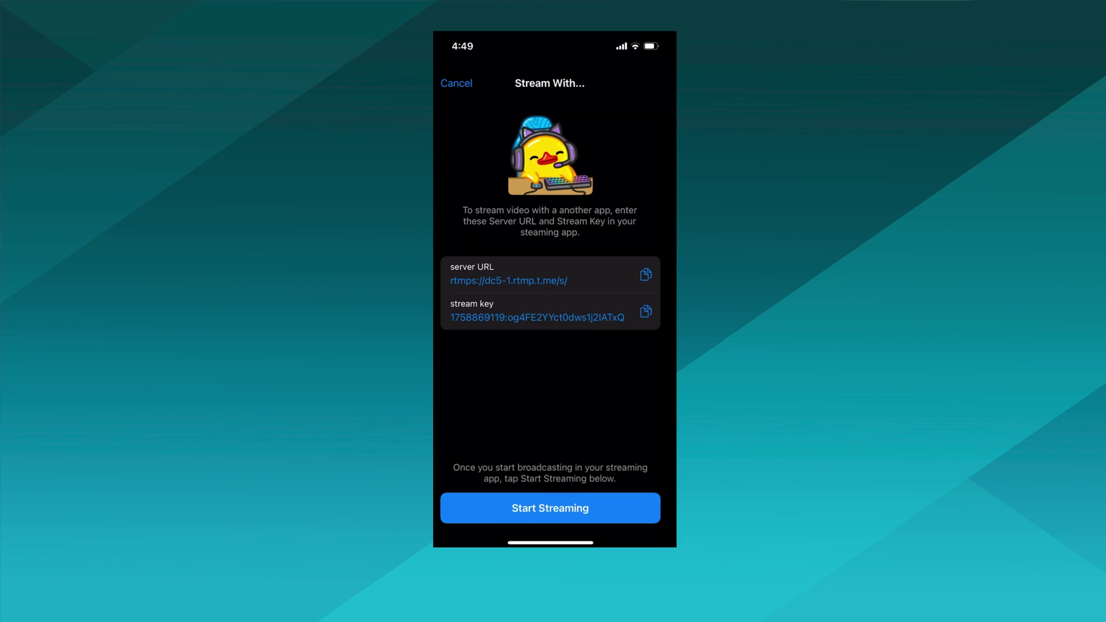
{"action": "left_click", "coordinate": [549, 508]}
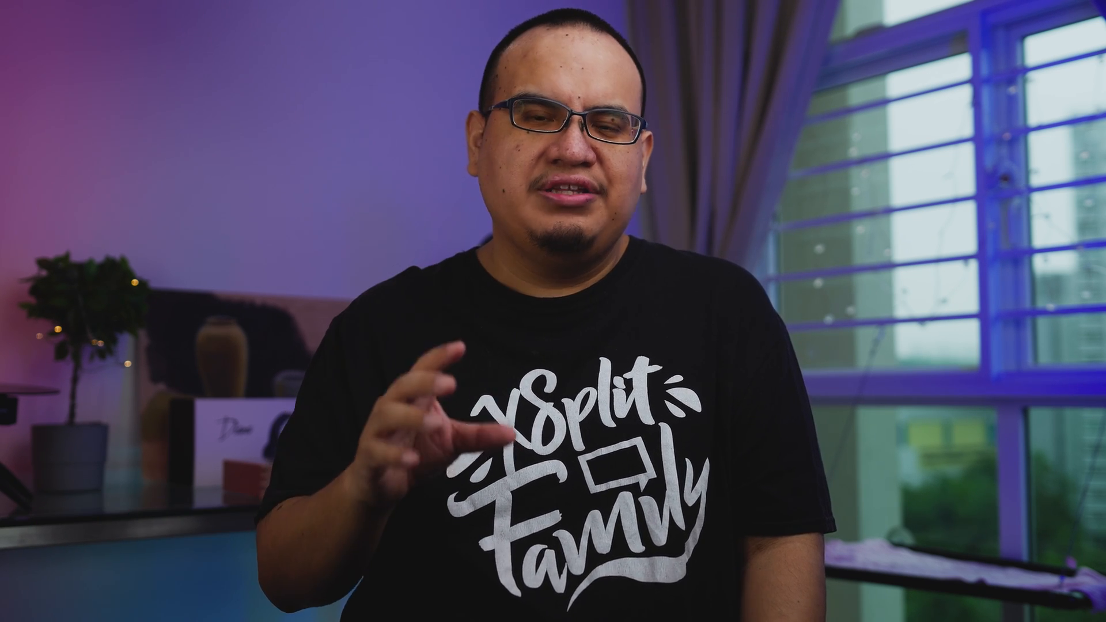
Append skippoststartstreamportcheckoncustomrtmp to the XSplit Broadcaster shortcut target and apply it.
{"action": "right_click", "coordinate": [398, 127]}
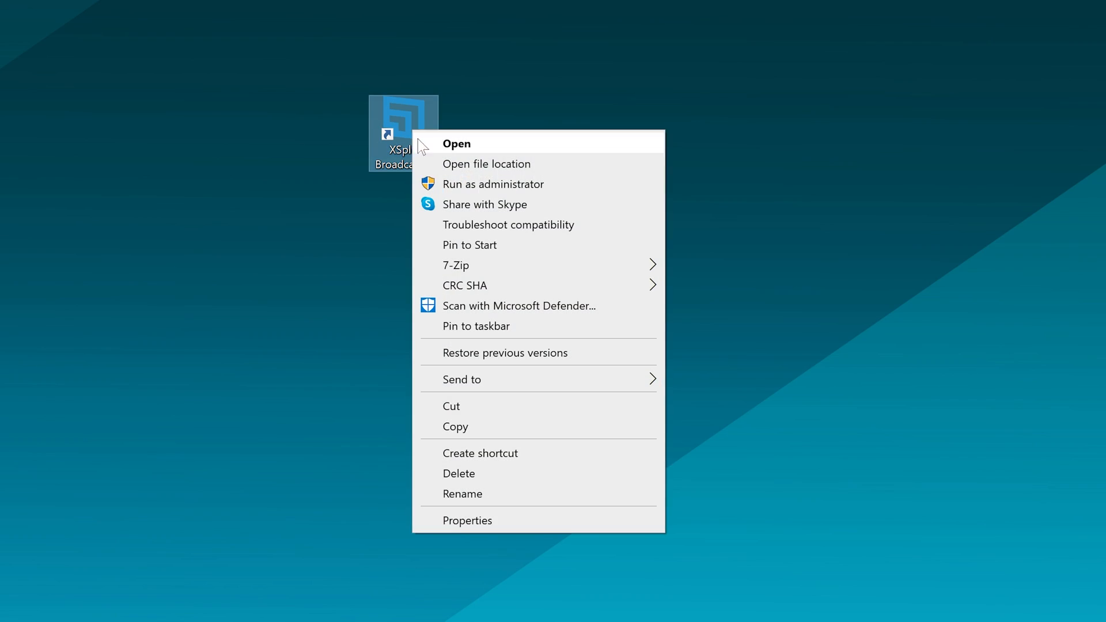
{"action": "left_click", "coordinate": [468, 520]}
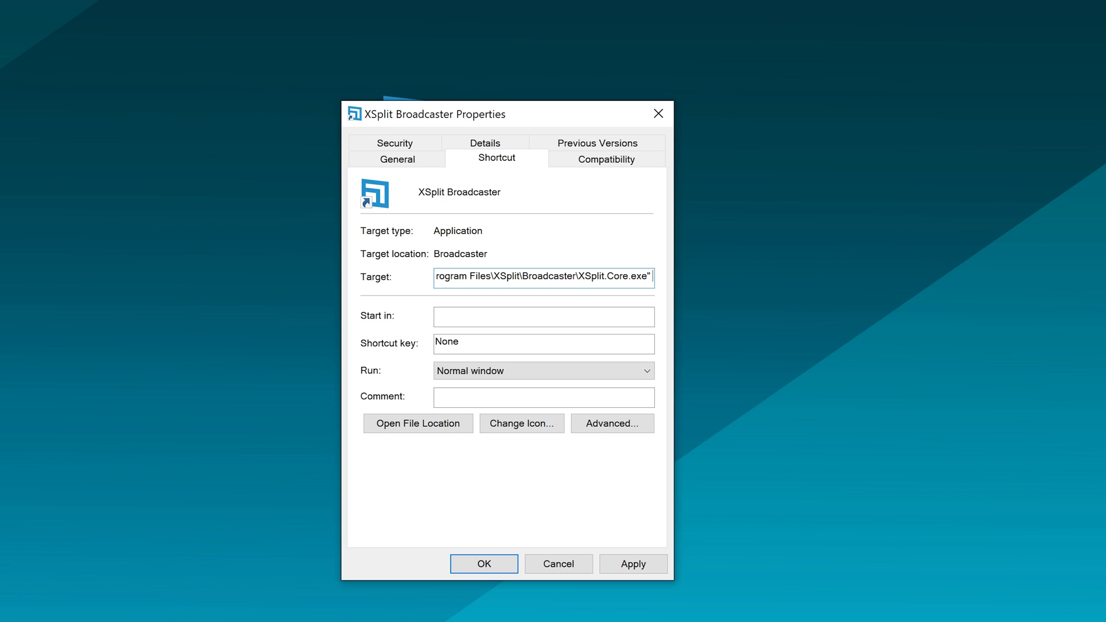
{"action": "type", "text": "skippoststartstreamportcheckoncustomrtmp"}
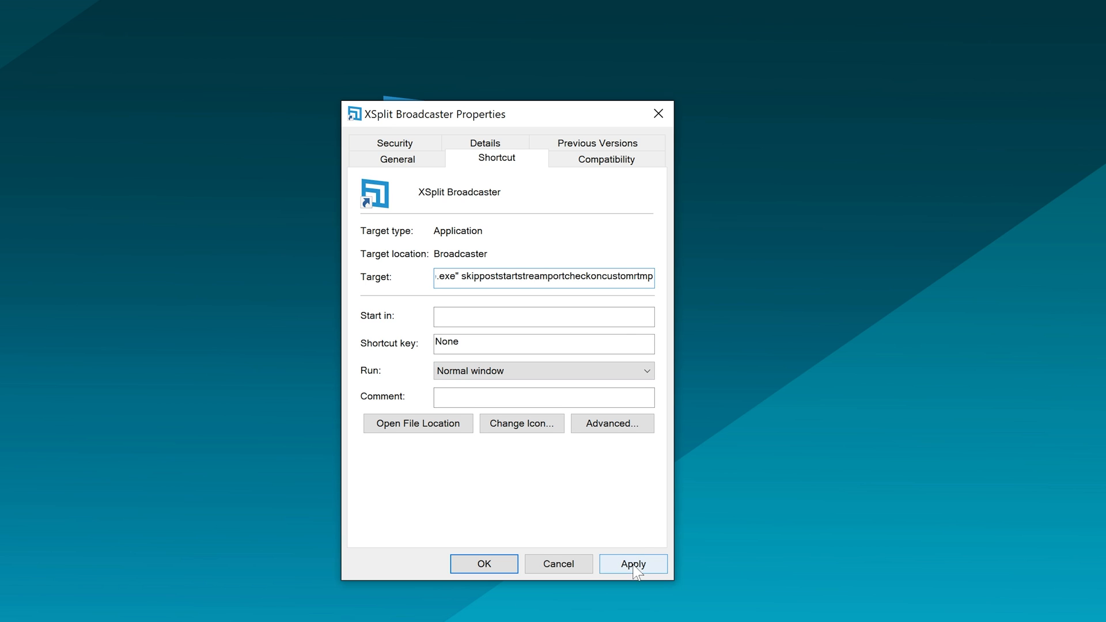
{"action": "left_click", "coordinate": [634, 563]}
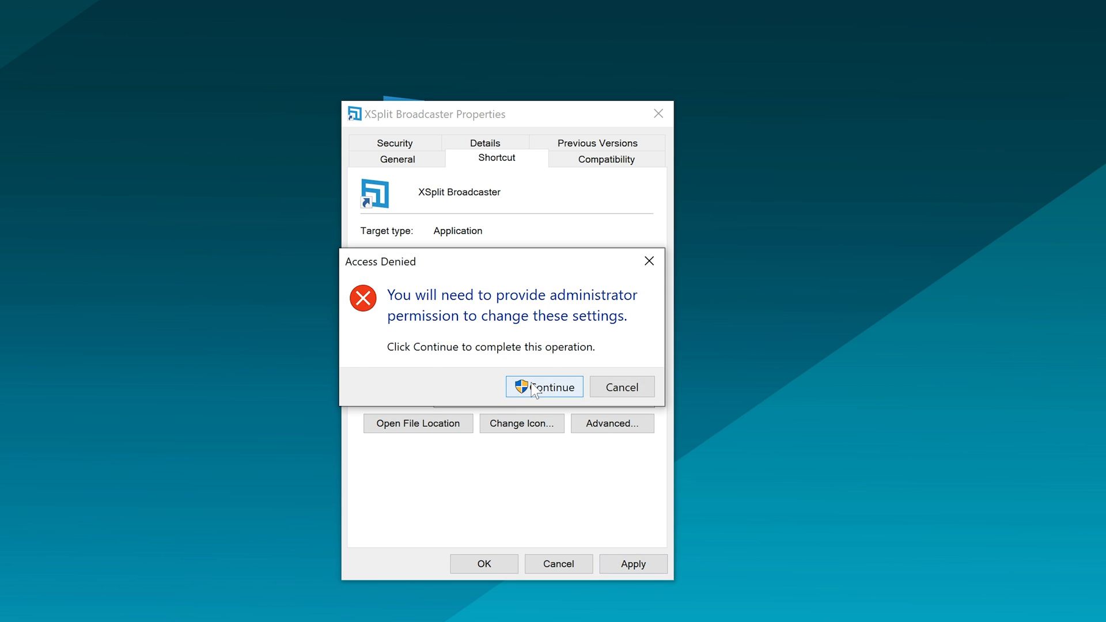